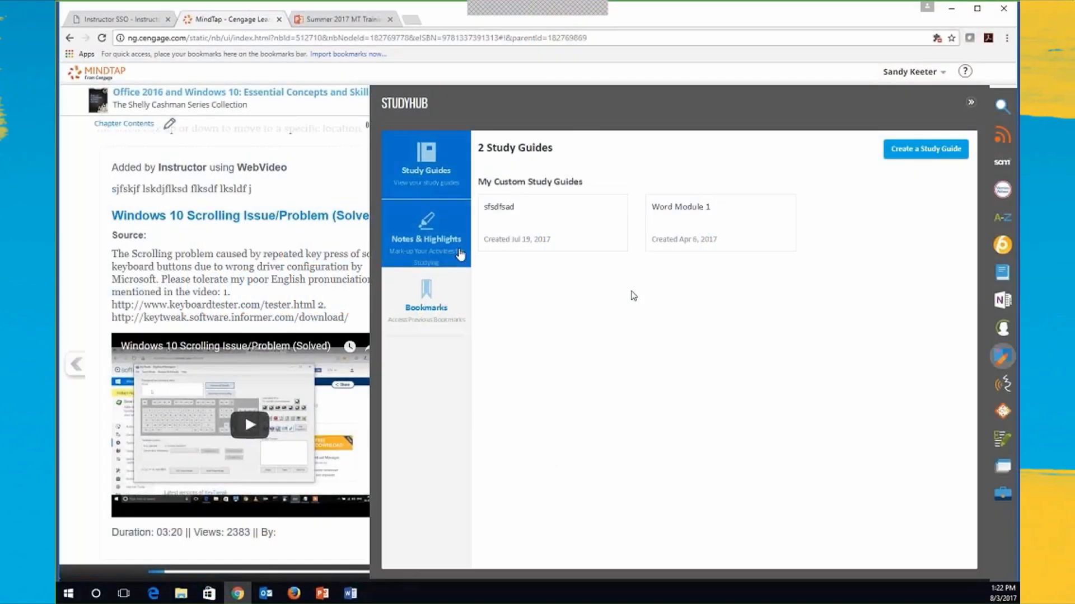
# View the 19 notes and highlights grouped by module, then the saved bookmarks
pyautogui.click(425, 233)
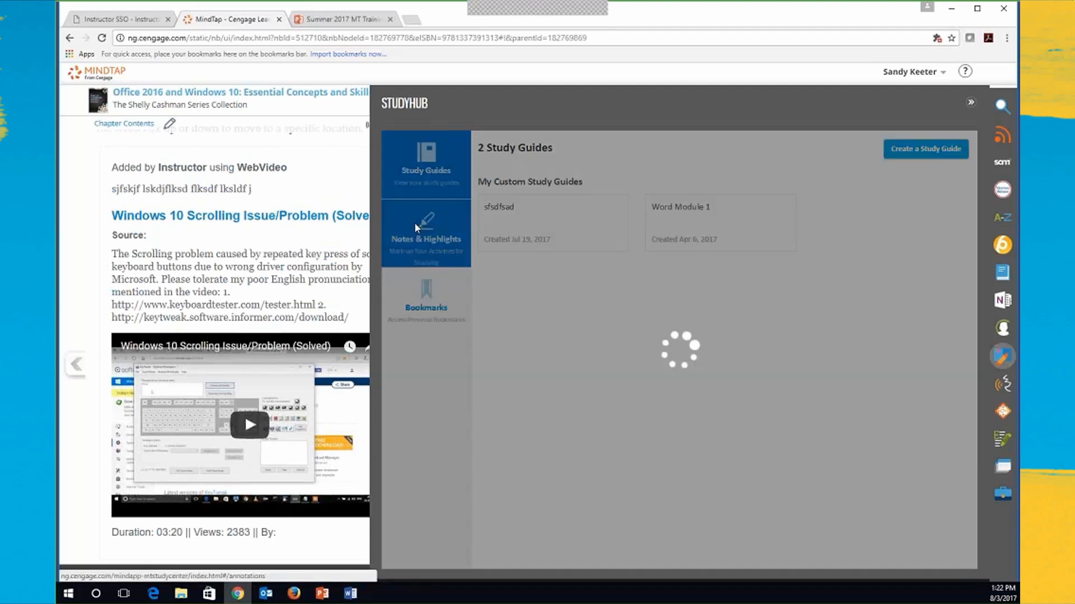
pyautogui.click(425, 232)
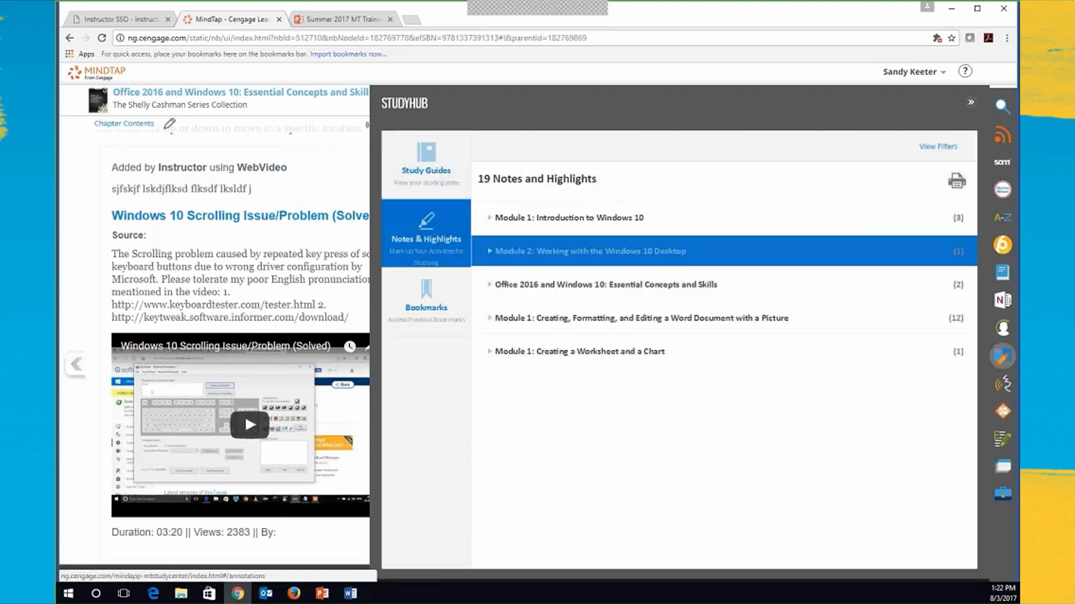
pyautogui.click(579, 350)
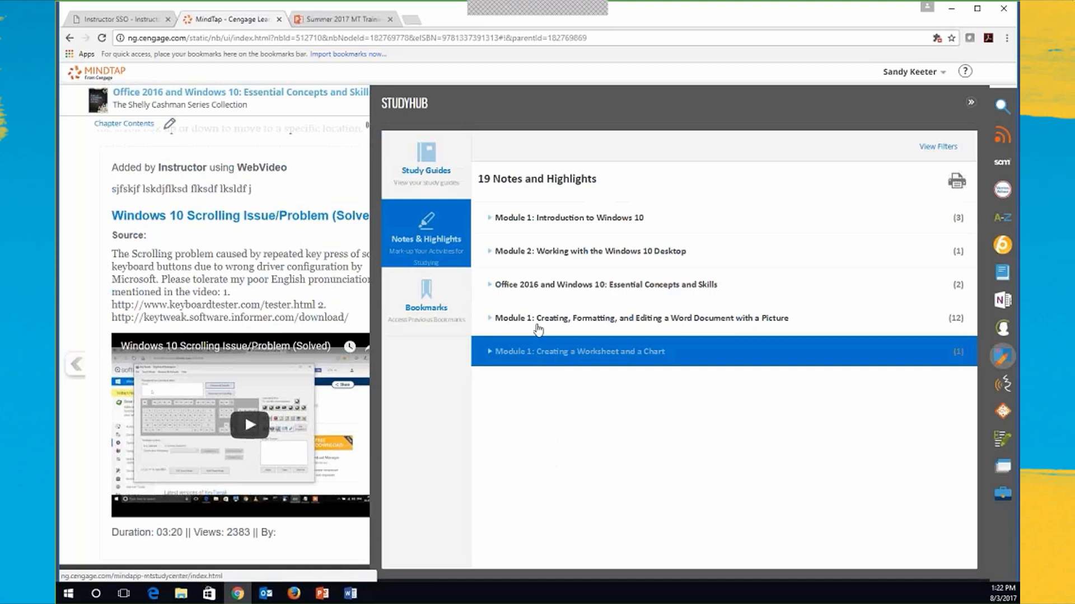
pyautogui.click(425, 298)
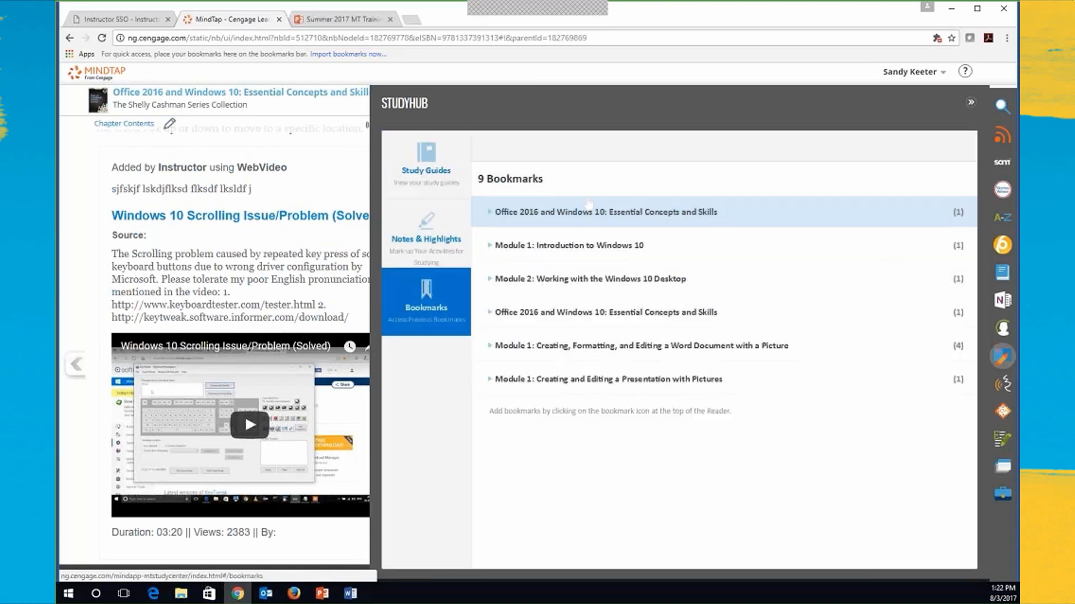
# Return to the Study Guides list showing sfdsfsad and Word Module 1
pyautogui.click(605, 312)
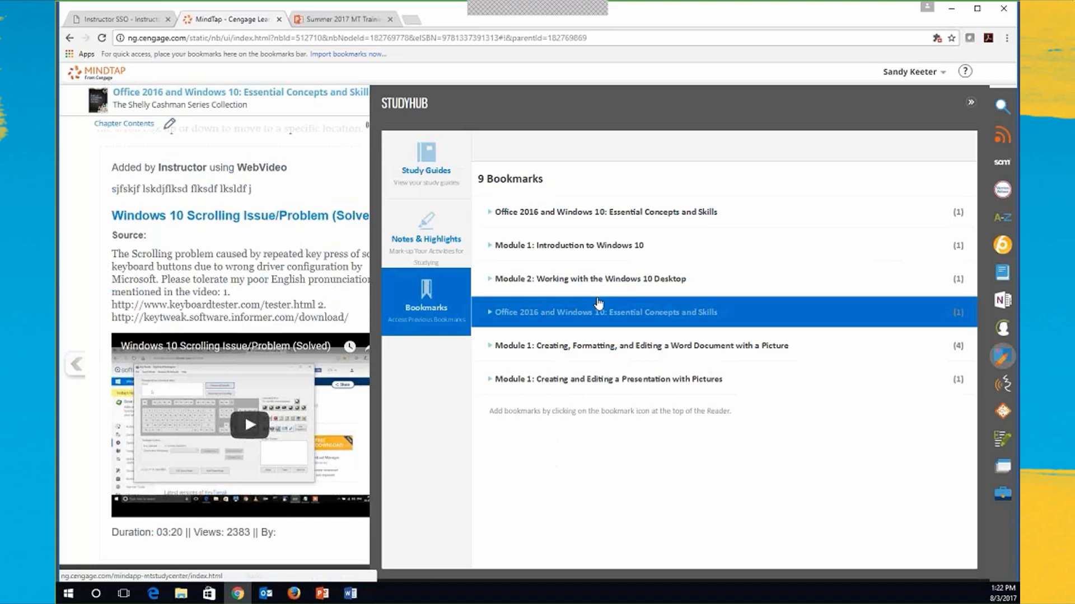
pyautogui.click(426, 165)
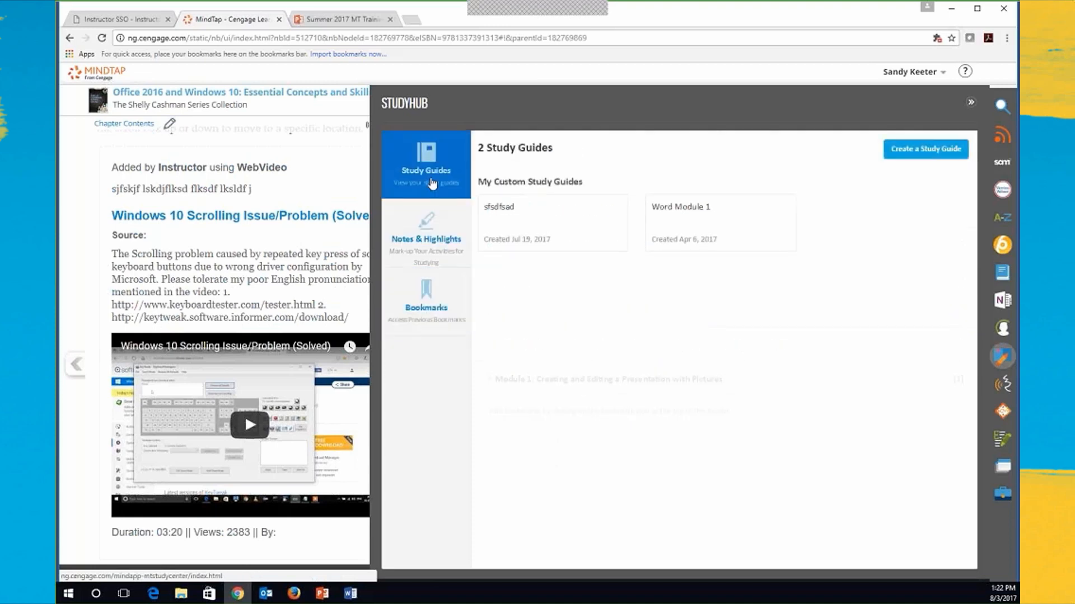
# Start a new custom study guide titled Excel and list the units available to sync
pyautogui.click(924, 149)
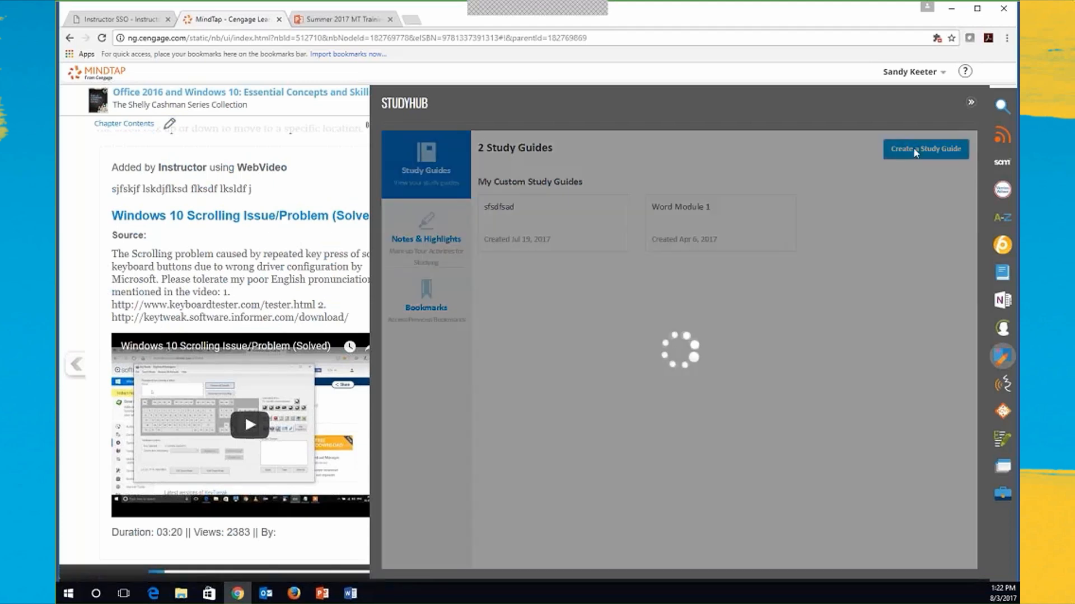
pyautogui.click(925, 149)
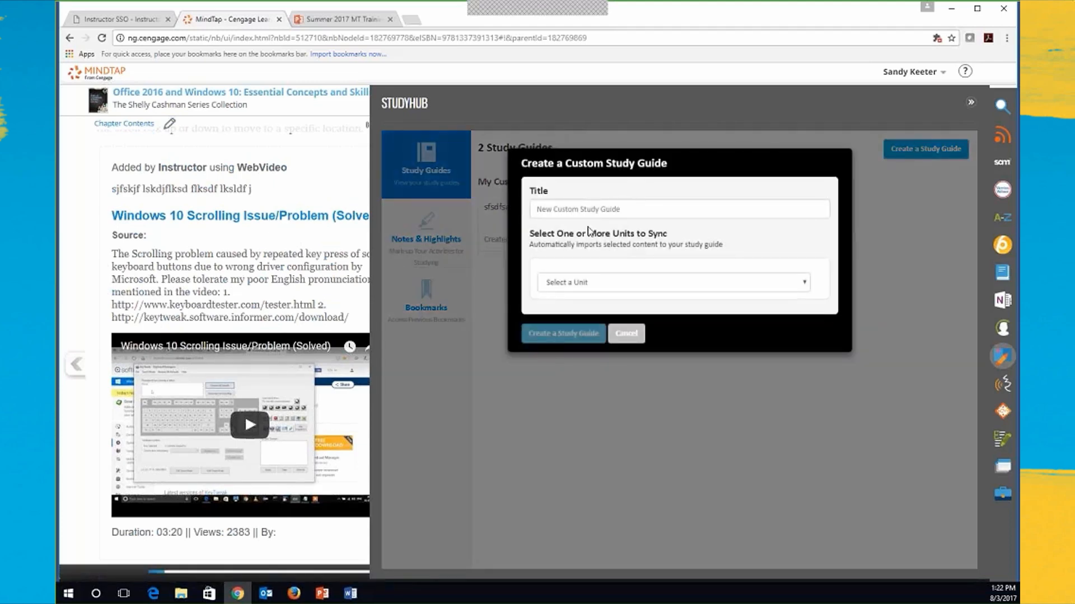
pyautogui.write('Excel')
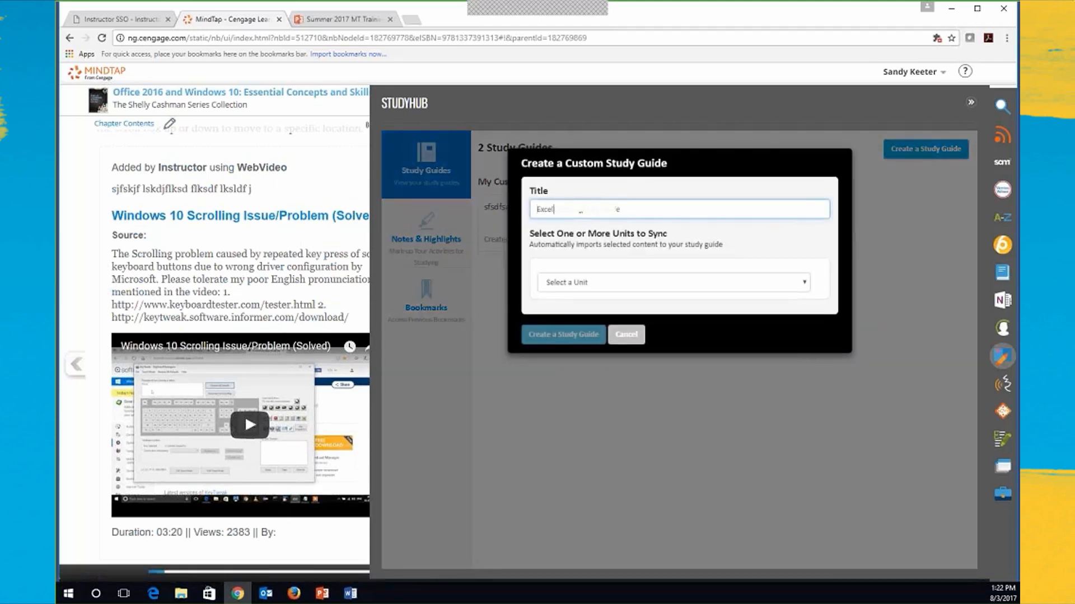
pyautogui.click(671, 282)
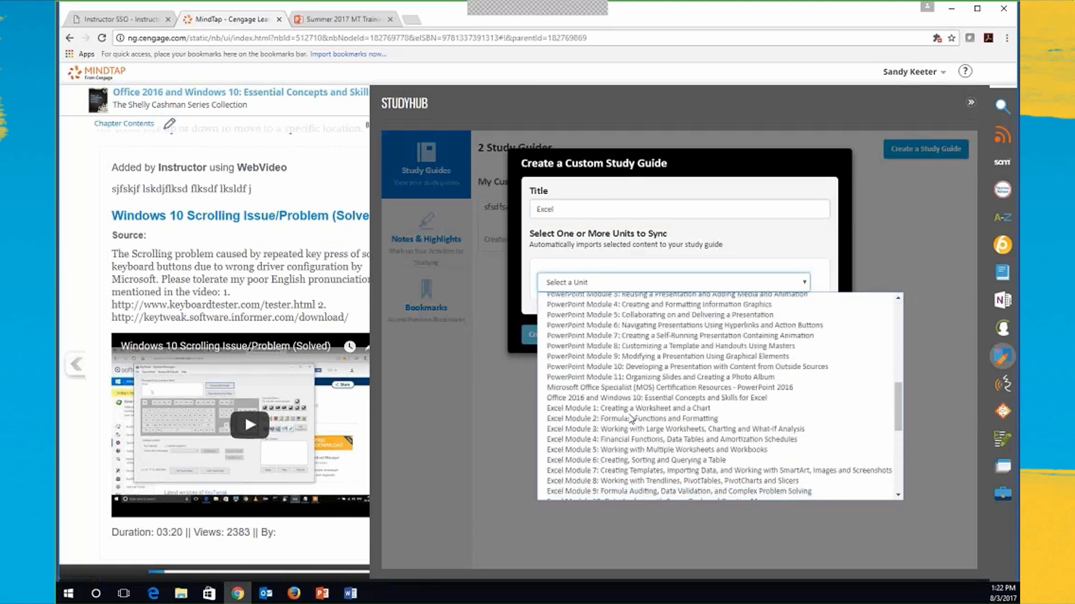
# Sync Excel Module 1 with all content types selected and create the Excel study guide
pyautogui.click(622, 407)
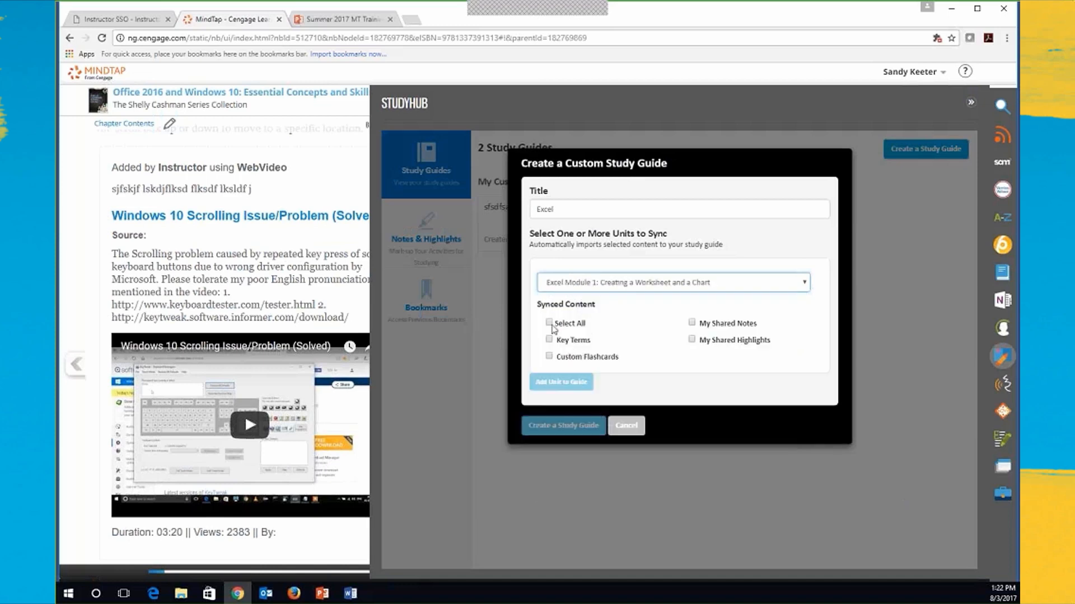
pyautogui.click(549, 340)
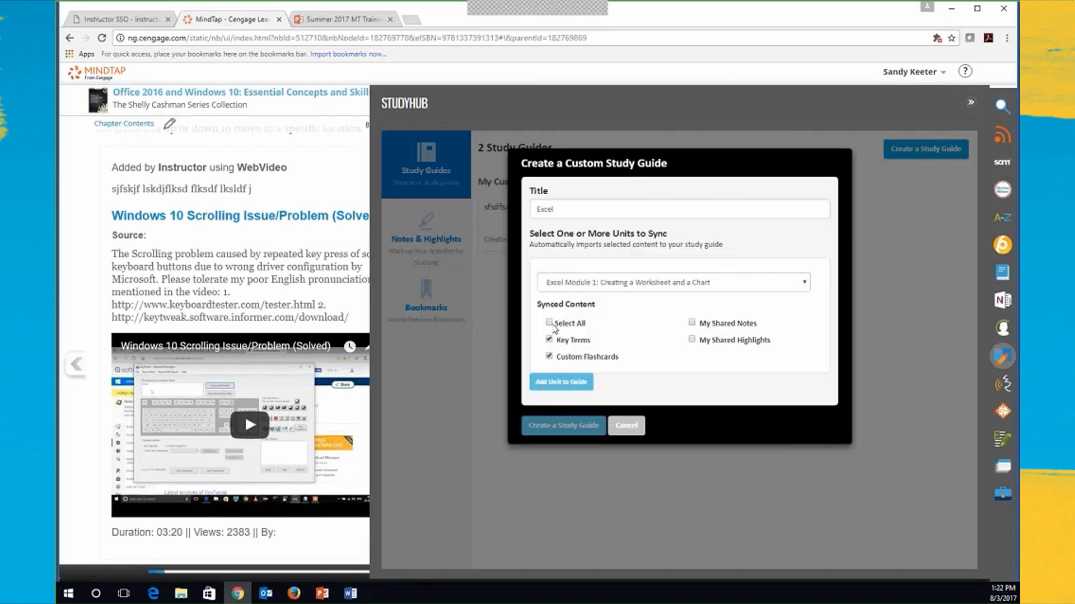
pyautogui.click(549, 323)
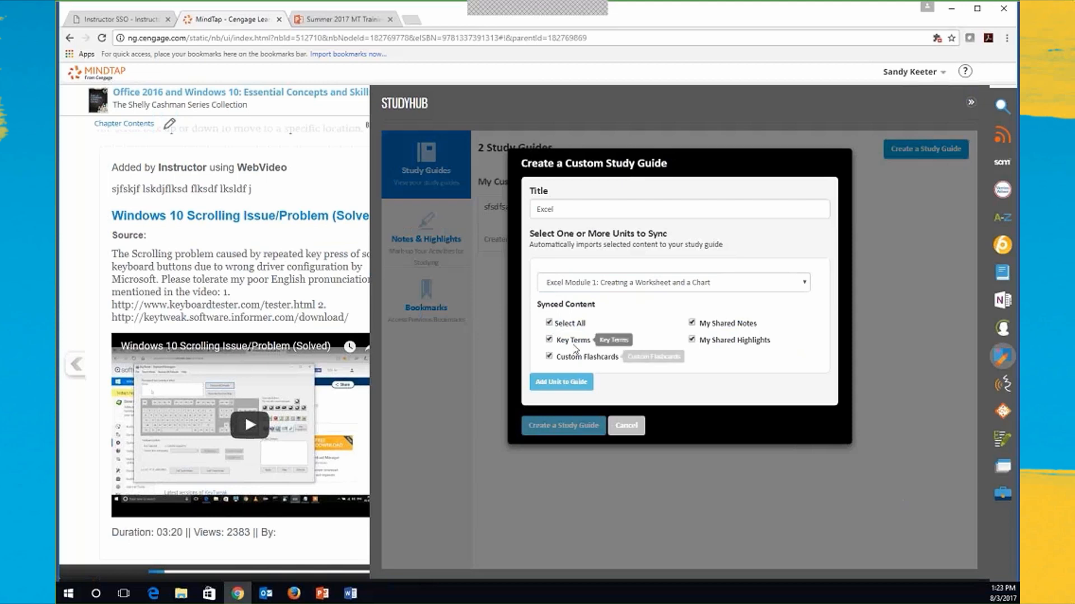
pyautogui.moveTo(737, 351)
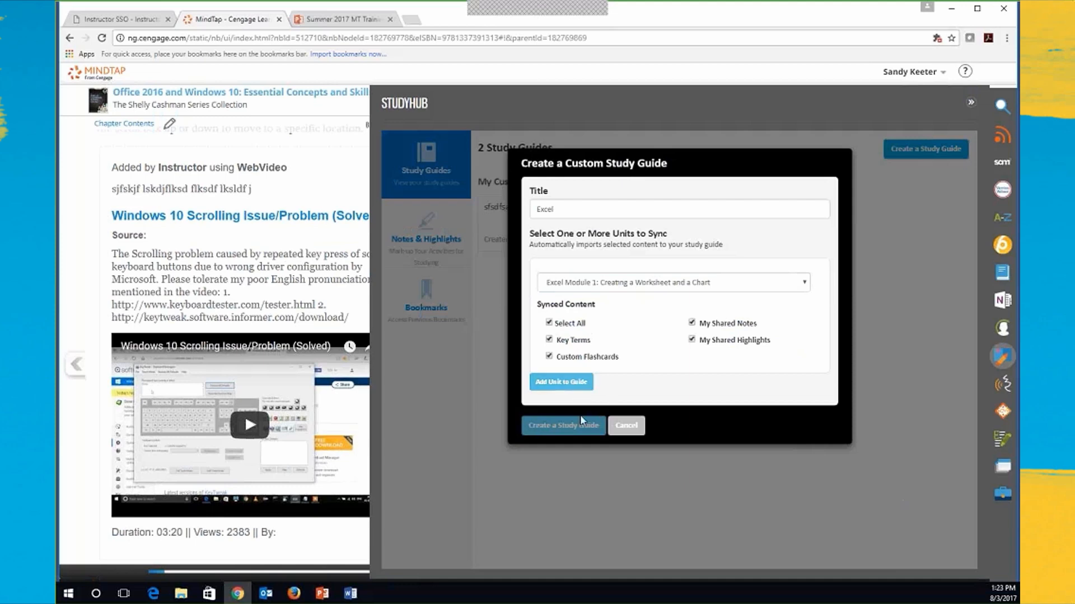
pyautogui.moveTo(568, 422)
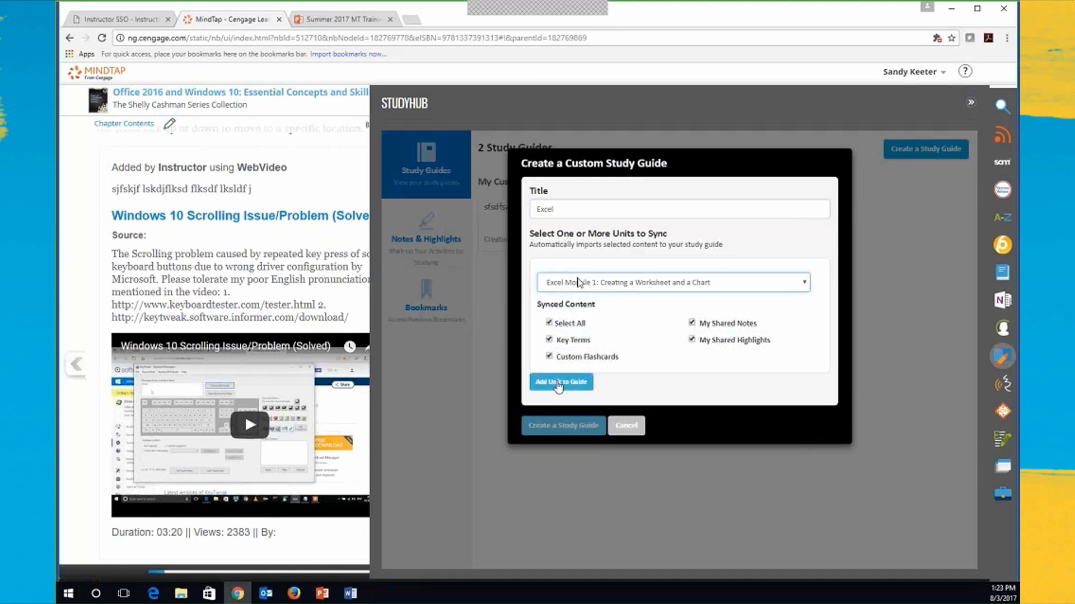
pyautogui.click(562, 425)
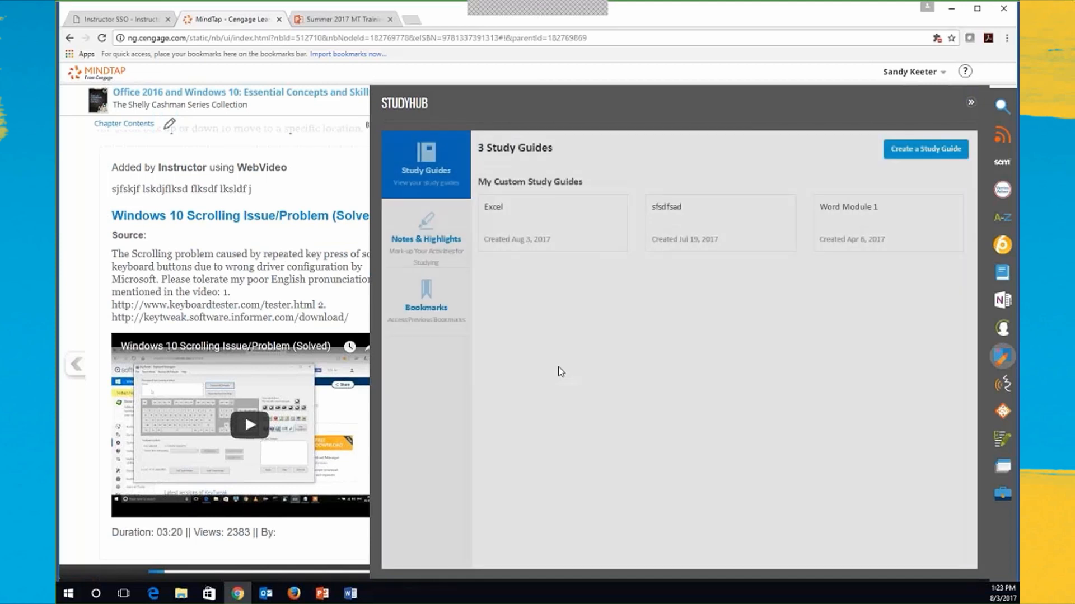
pyautogui.moveTo(517, 227)
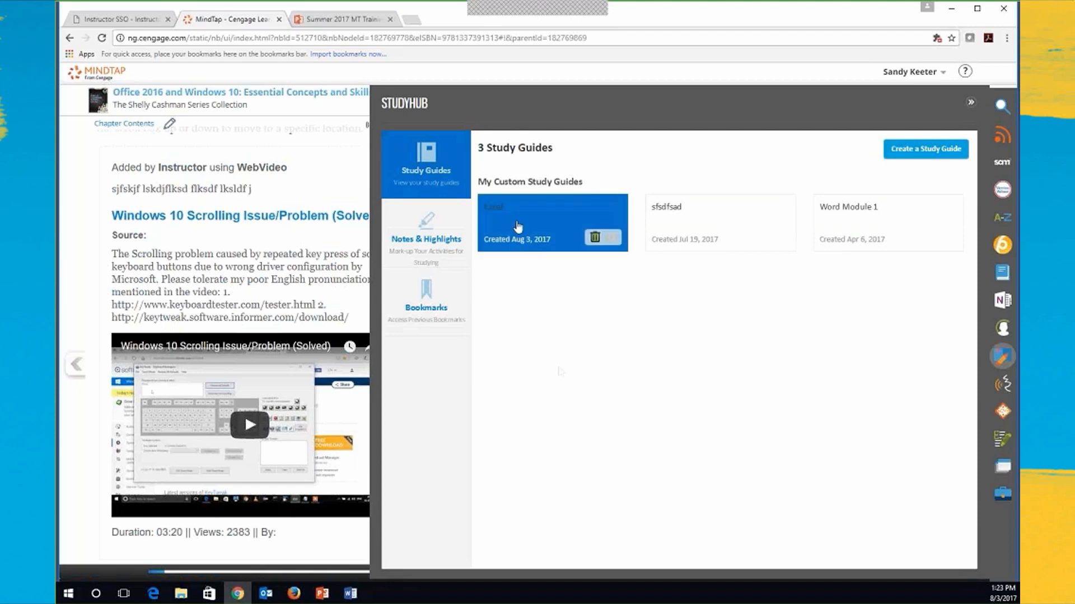